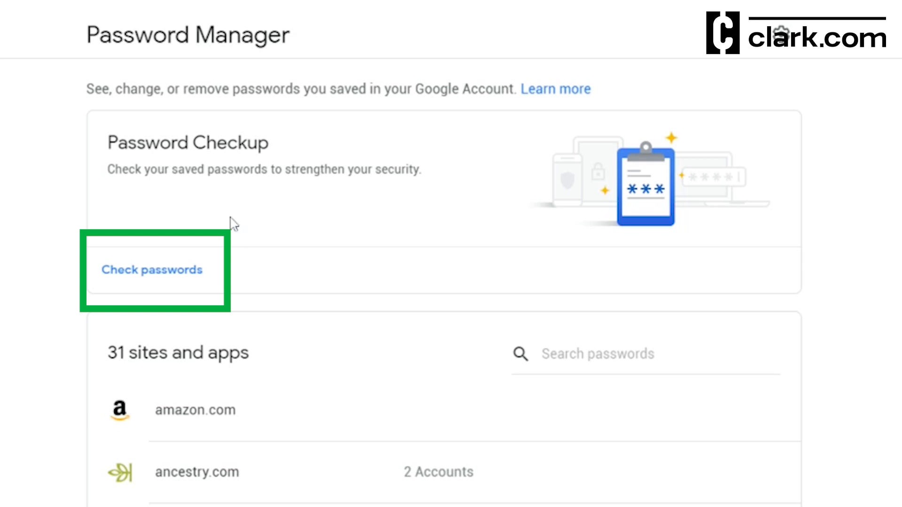
Open Password Checkup from the Password Manager's 'Check passwords' card
left_click(151, 269)
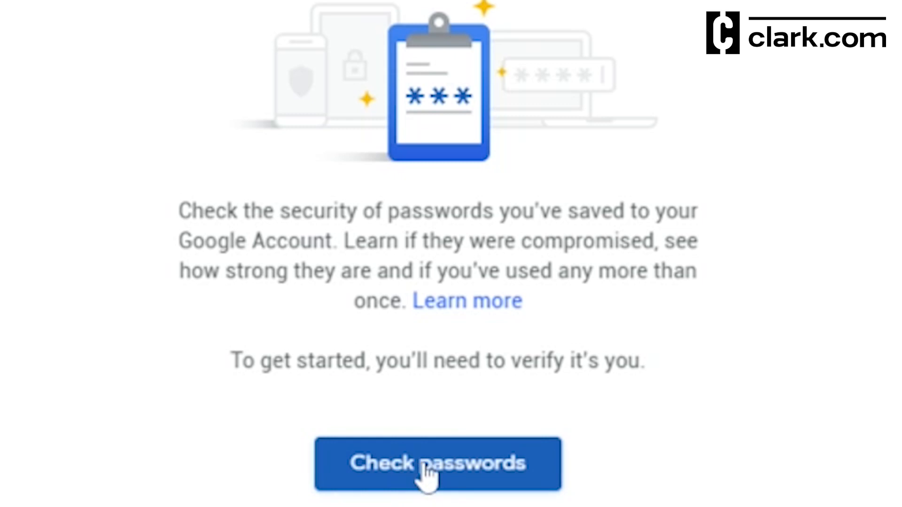
Run the checkup, which reports 2 compromised, 30 reused and 37 weak passwords
left_click(437, 463)
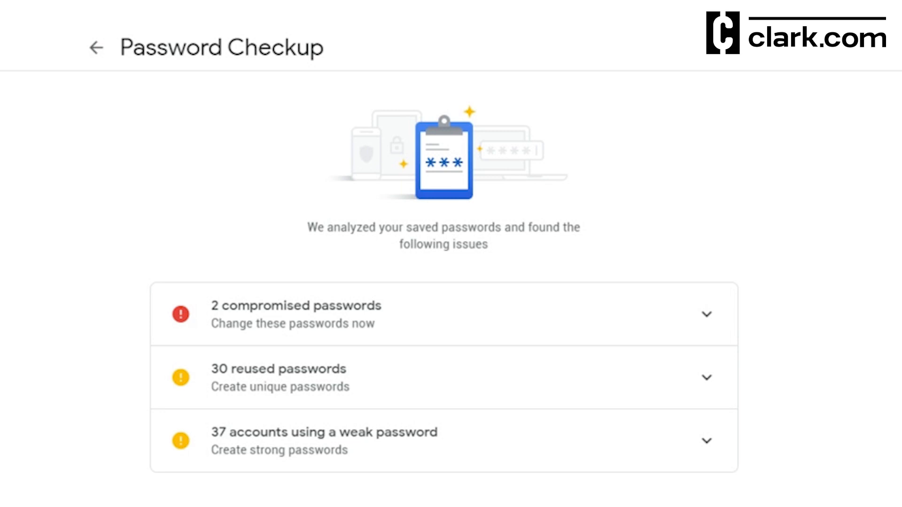
scroll("down", 3)
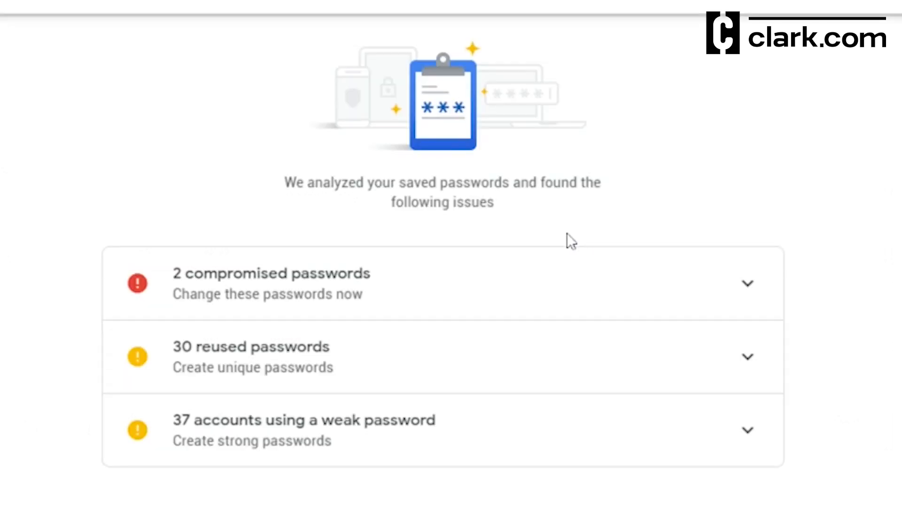
mouse_move(341, 290)
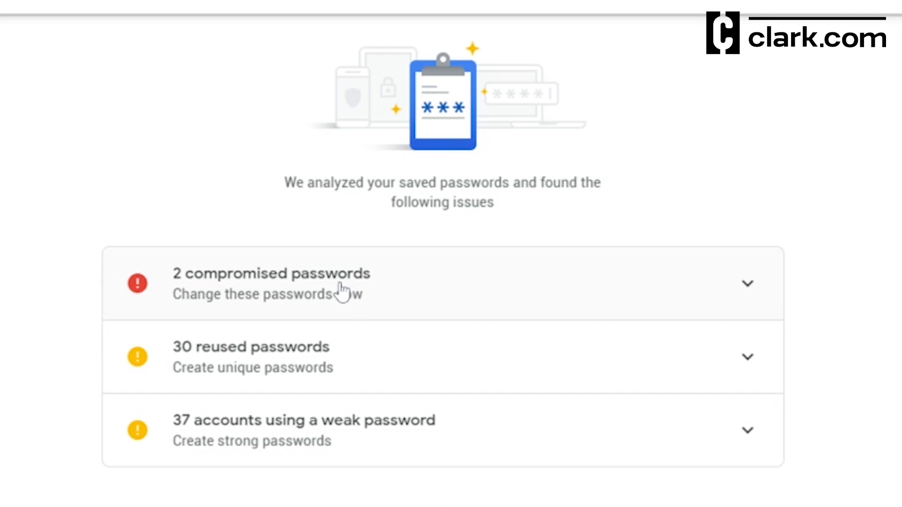
Open the 2 compromised passwords, then scroll the clark.com strong-password article
left_click(271, 283)
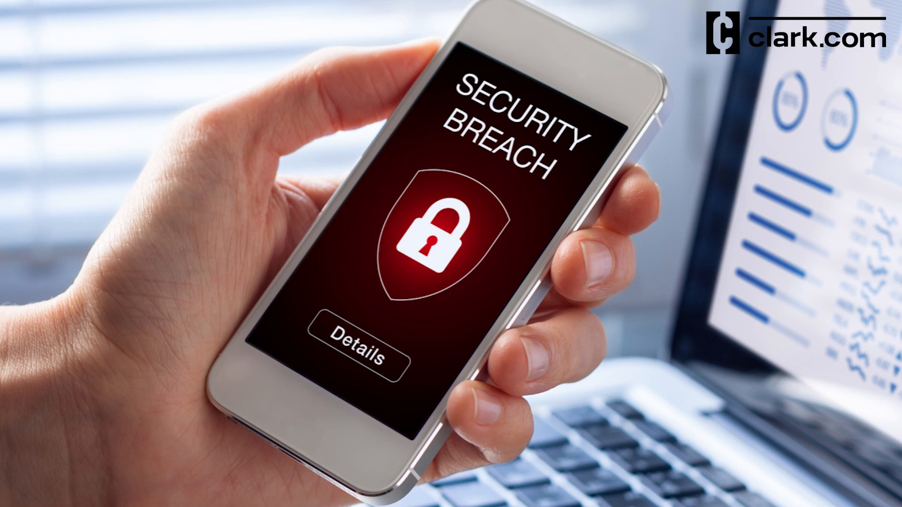
scroll("down", 3)
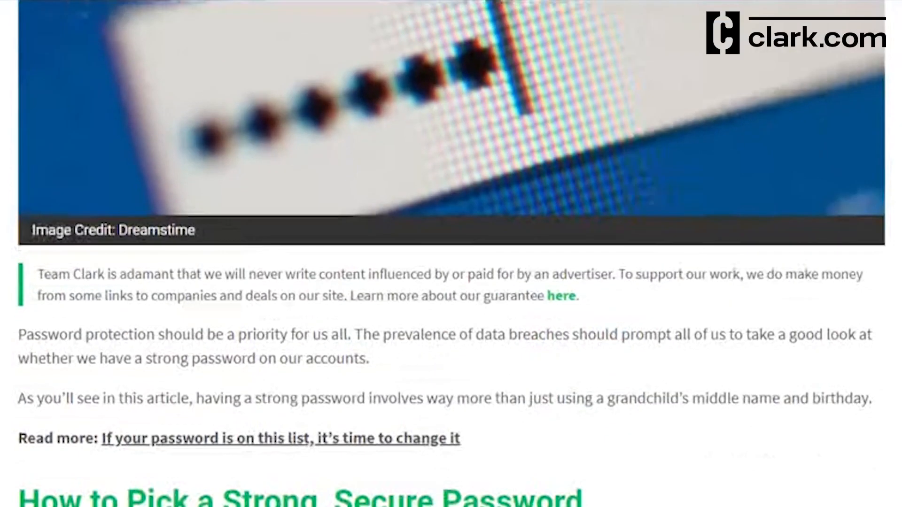
scroll("down", 3)
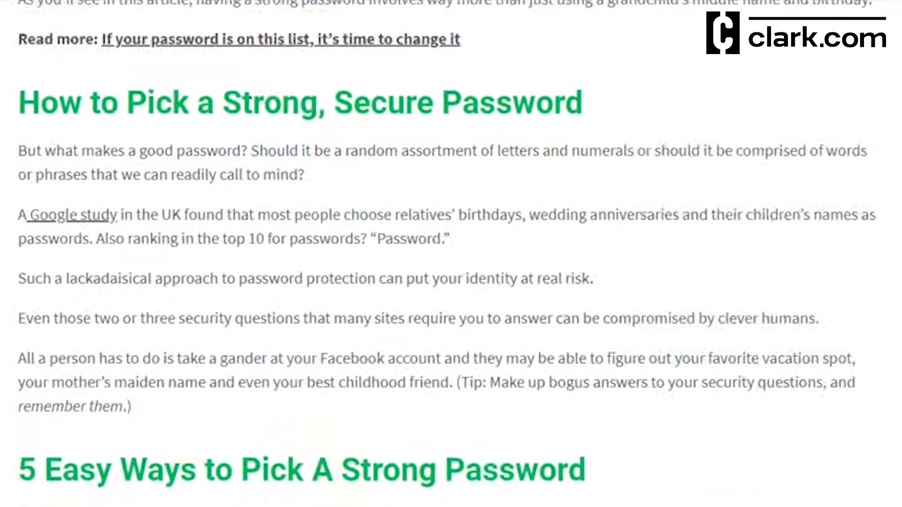